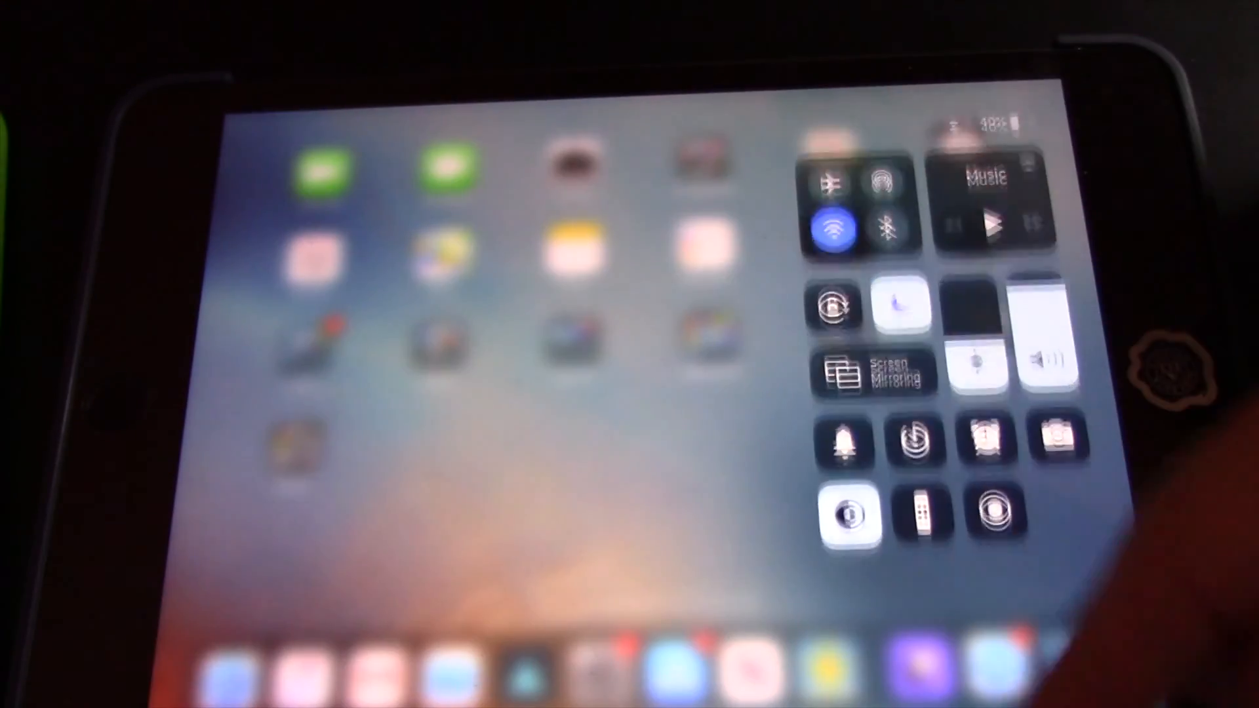
# Step: Enable Rotation Lock so the iPad shows 'Rotation Lock: On'
pyautogui.click(835, 273)
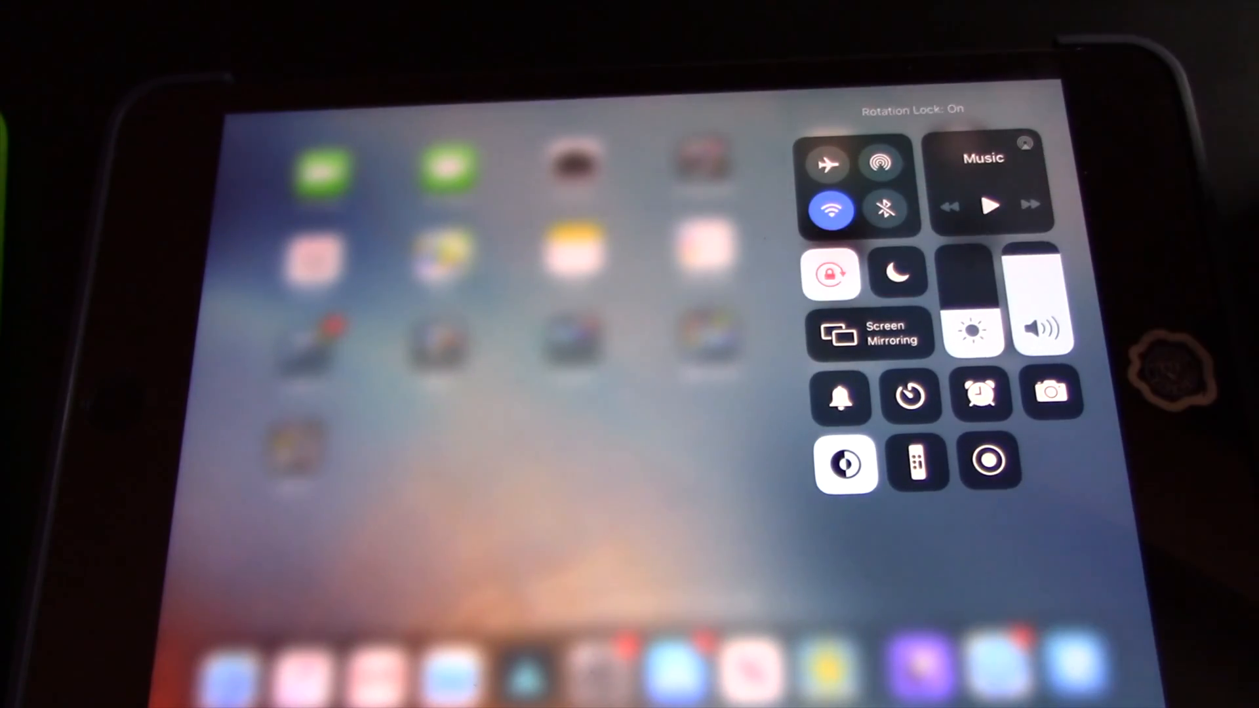